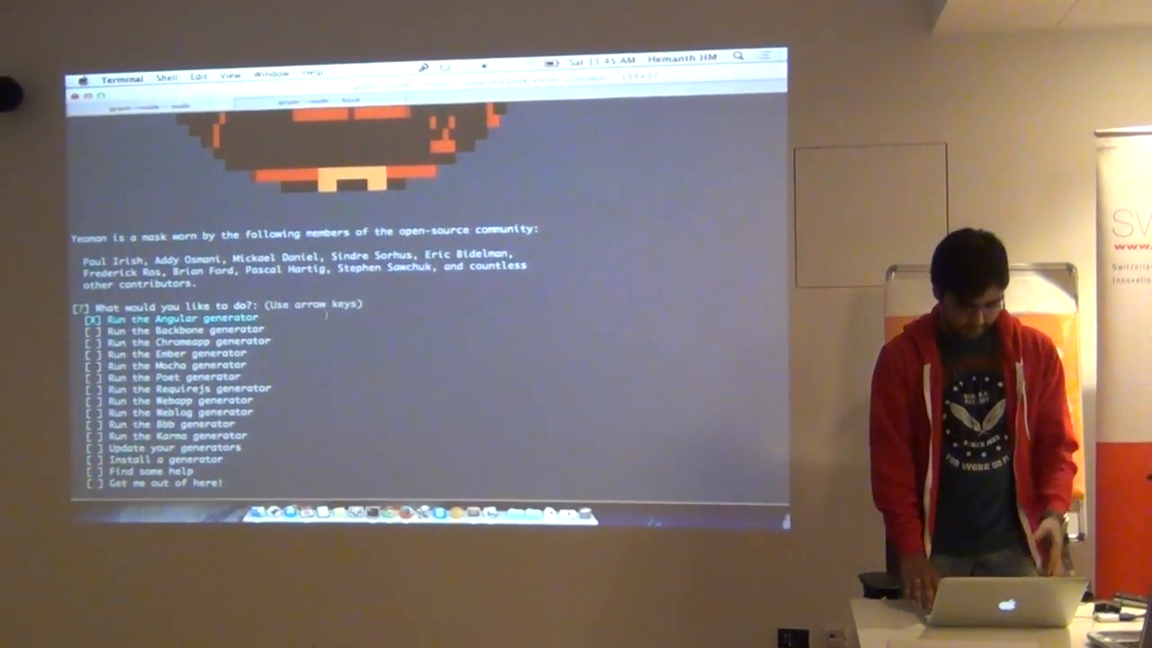
# - Move down the Yeoman generator menu to 'Get me out of here!' and exit
pyautogui.press('down')
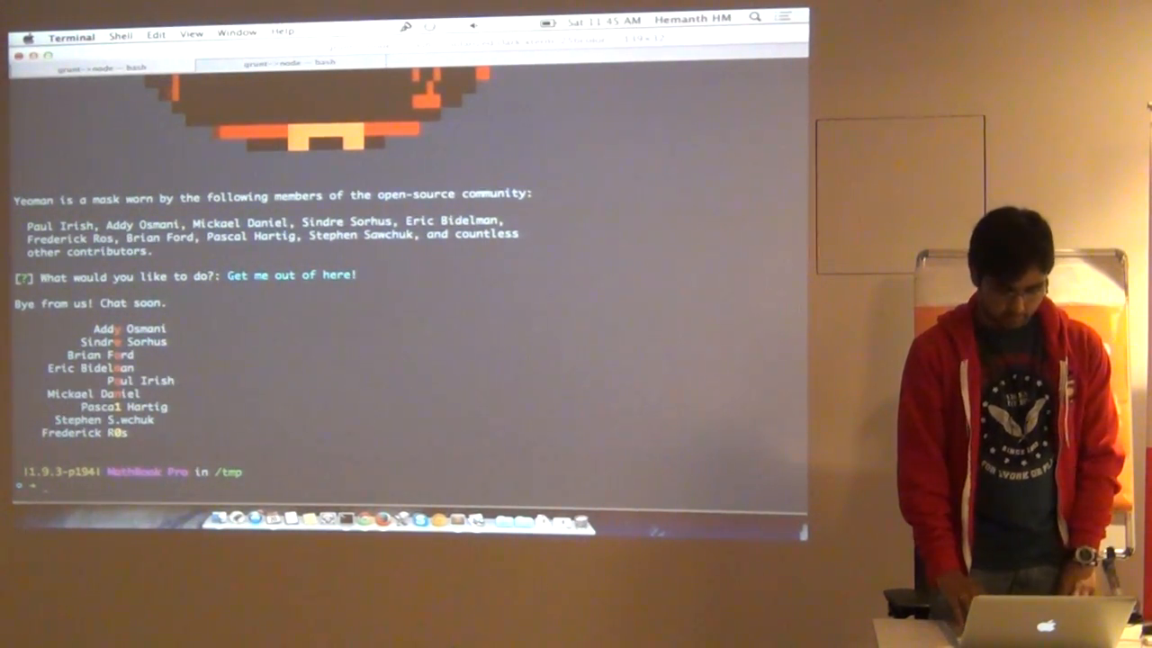
# - Scaffold a project with yo webapp, accepting Bootstrap for Sass and overwriting .jshintrc
pyautogui.write('yo')
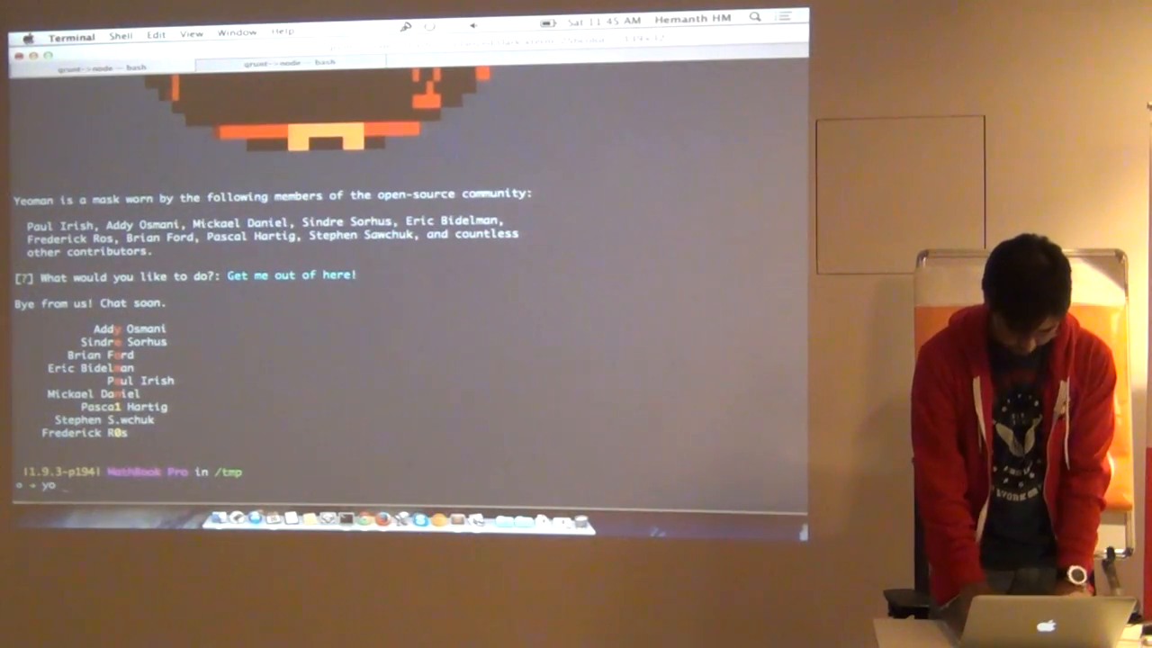
pyautogui.write('webapp')
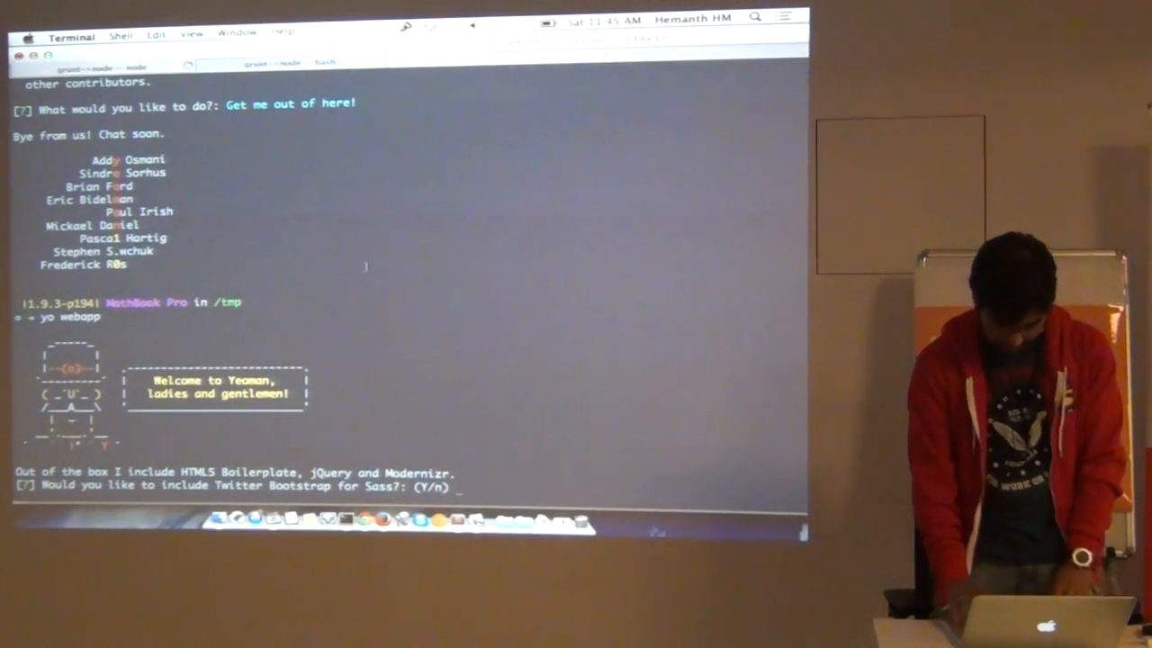
pyautogui.press('Return')
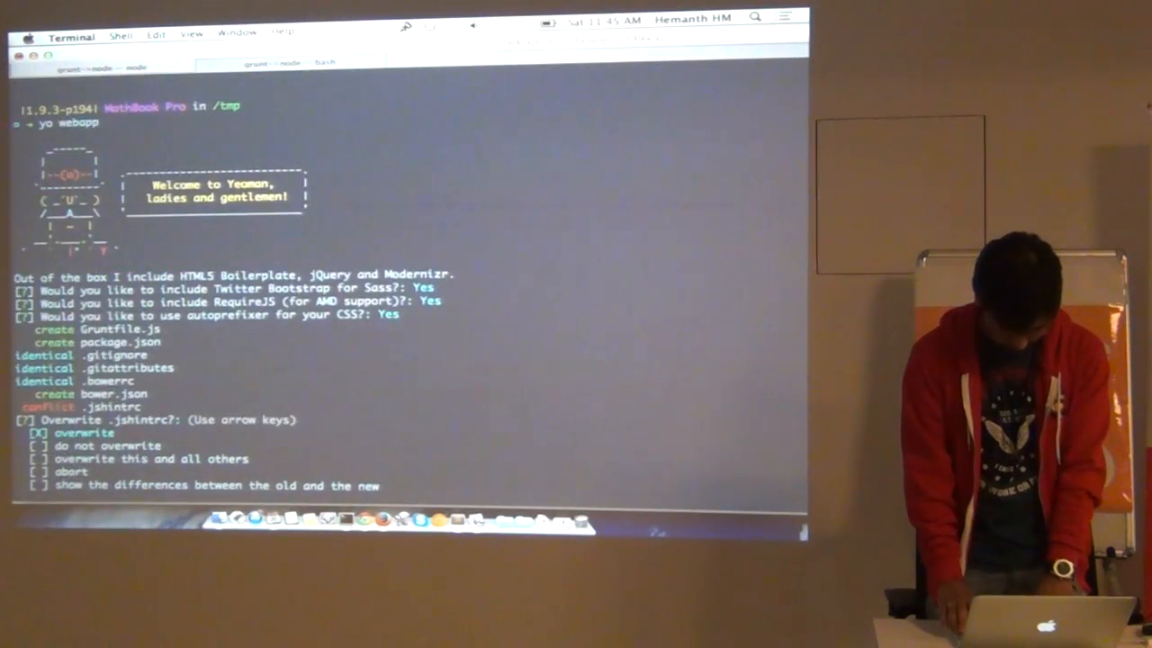
pyautogui.press('down')
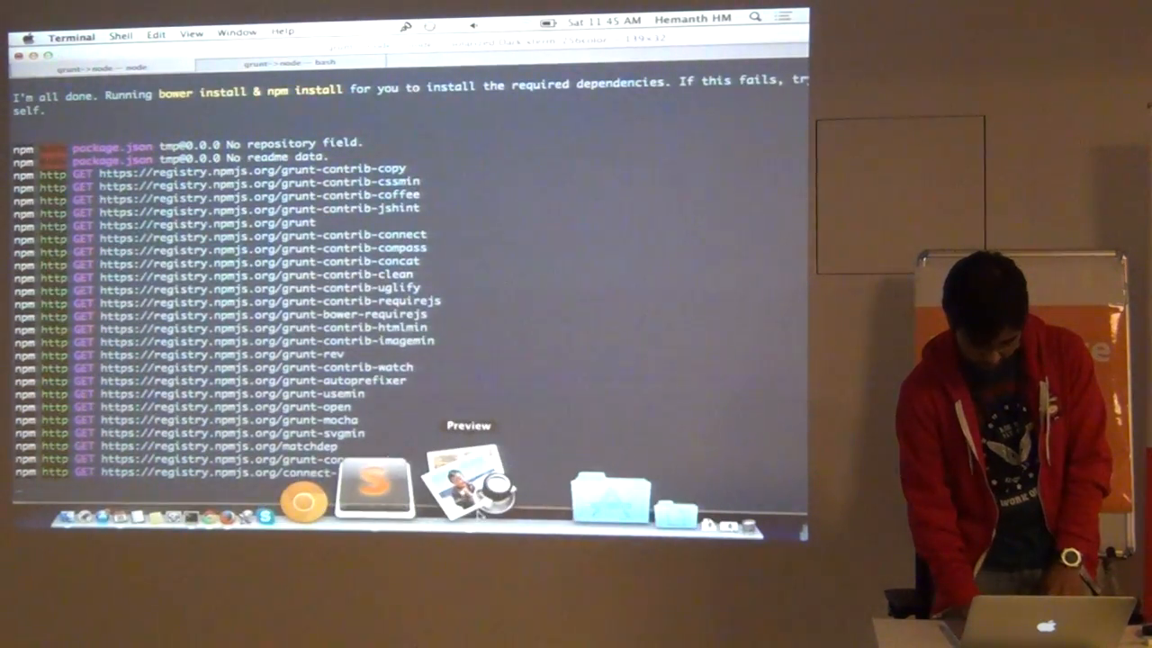
pyautogui.click(178, 33)
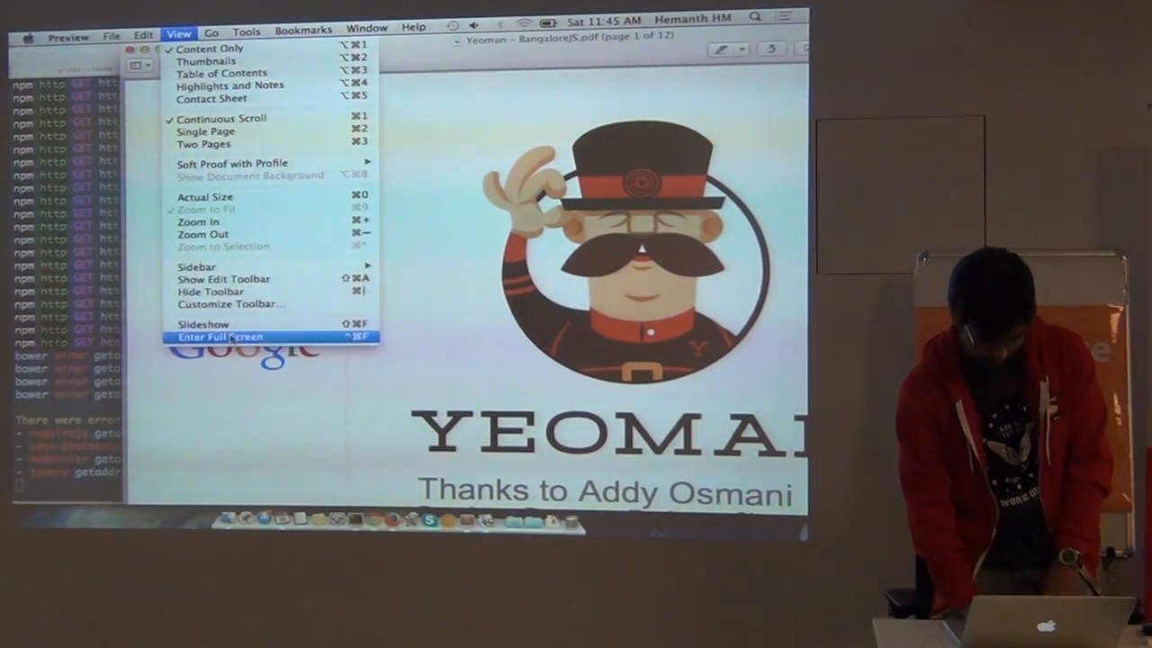
# - Show the Yeoman slides full screen and advance to 'Goal 3: Improve automation of tasks'
pyautogui.click(220, 337)
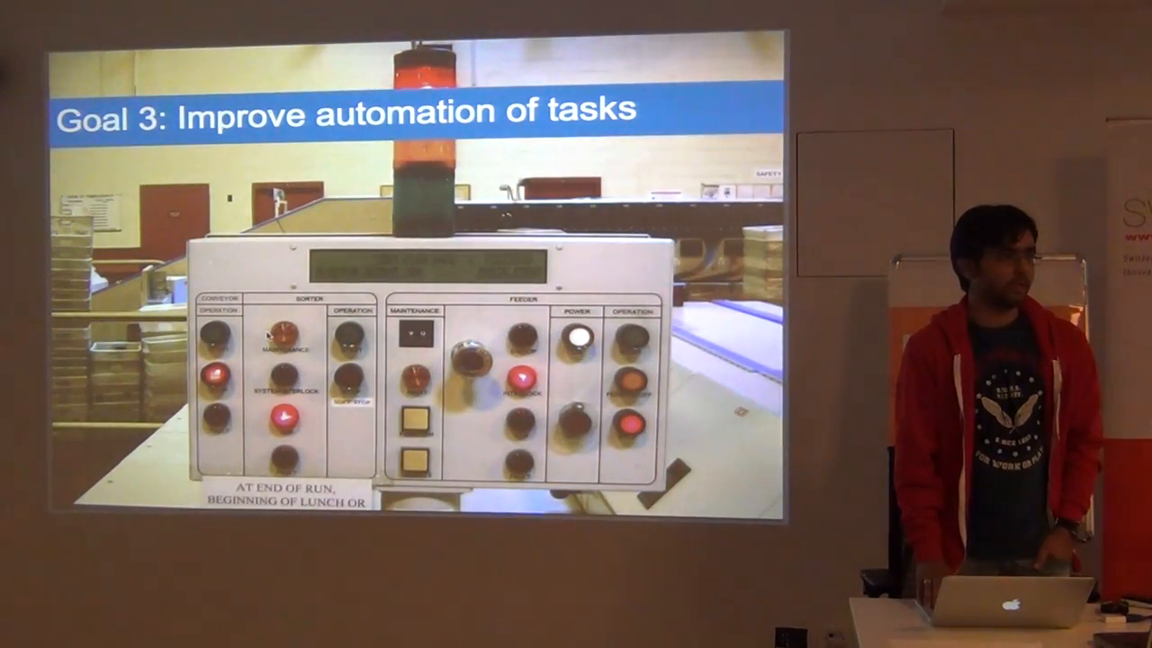
pyautogui.press('right')
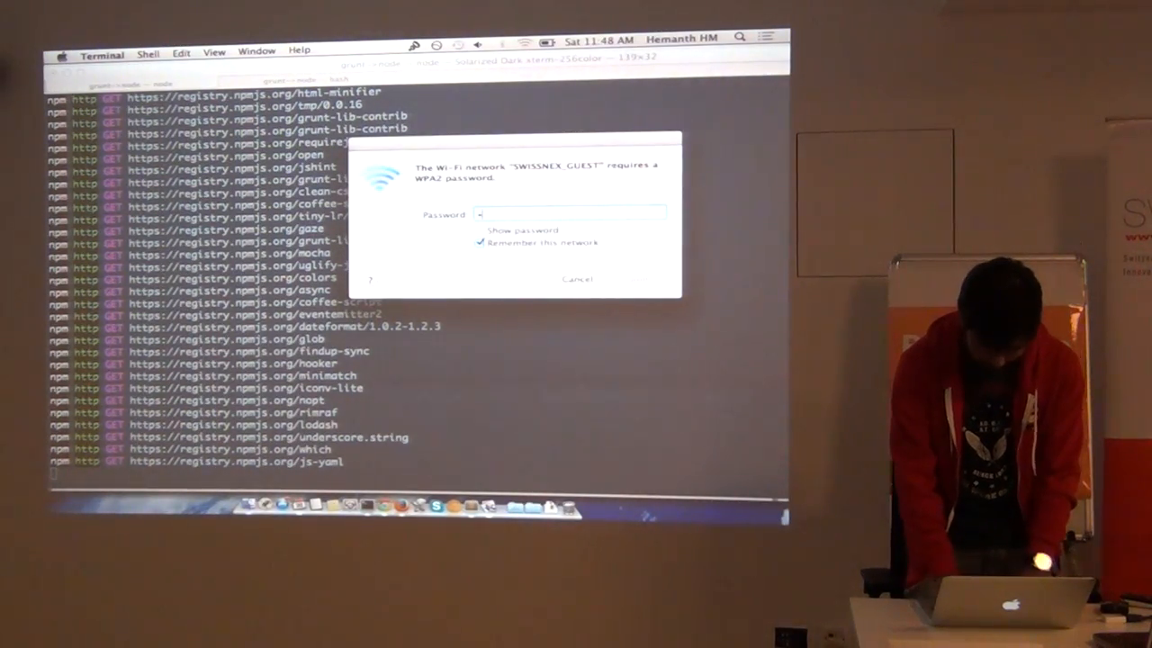
# - Enter the Wi-Fi password and scroll through the npm install output
pyautogui.write('password')
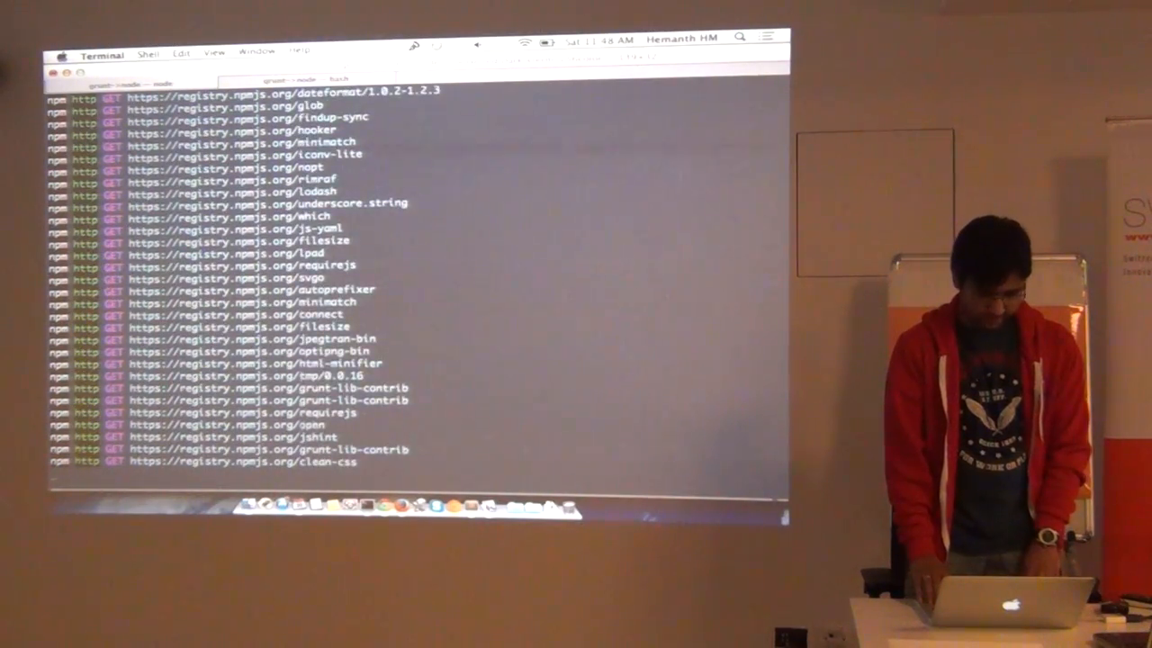
pyautogui.scroll(-3)
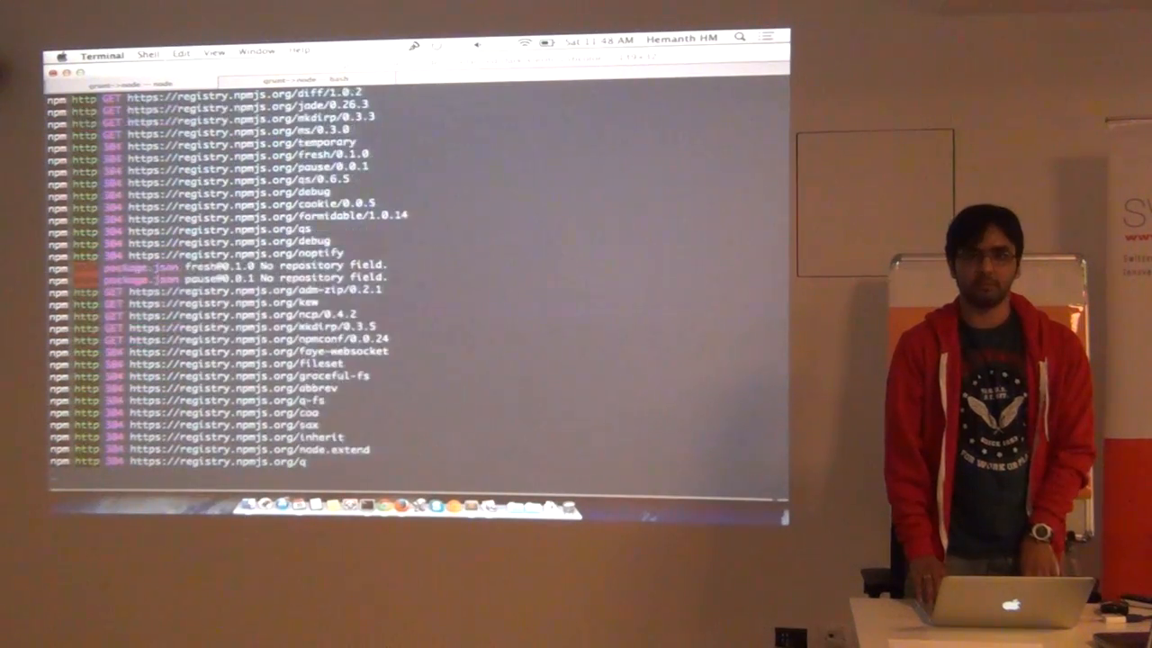
pyautogui.scroll(-3)
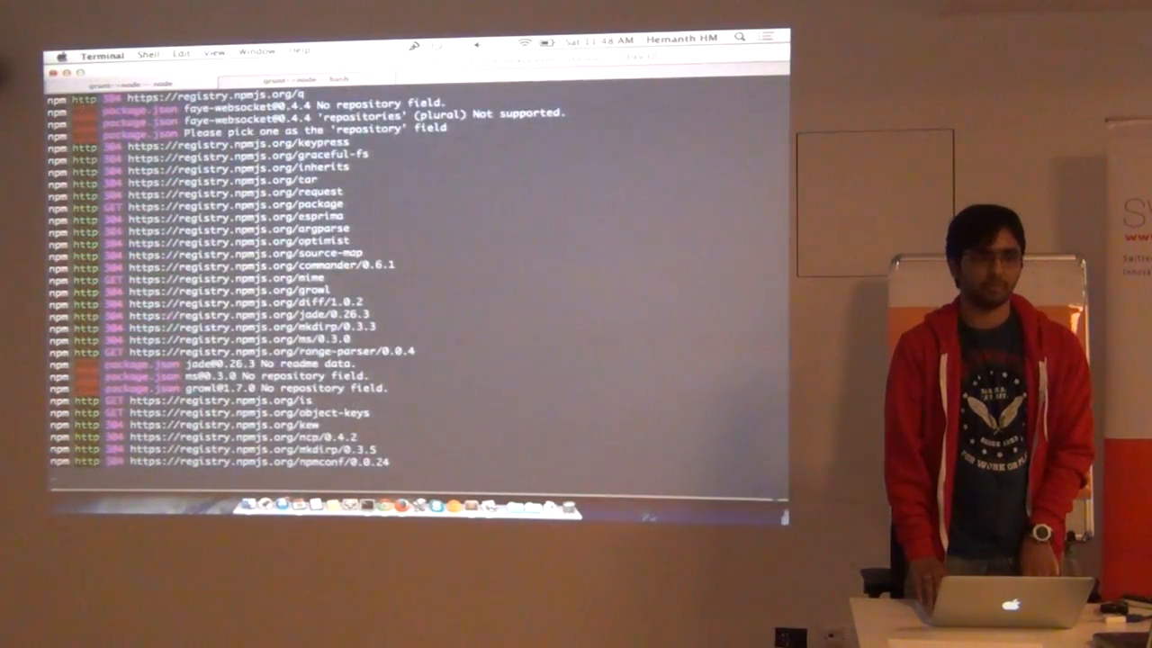
pyautogui.scroll(-3)
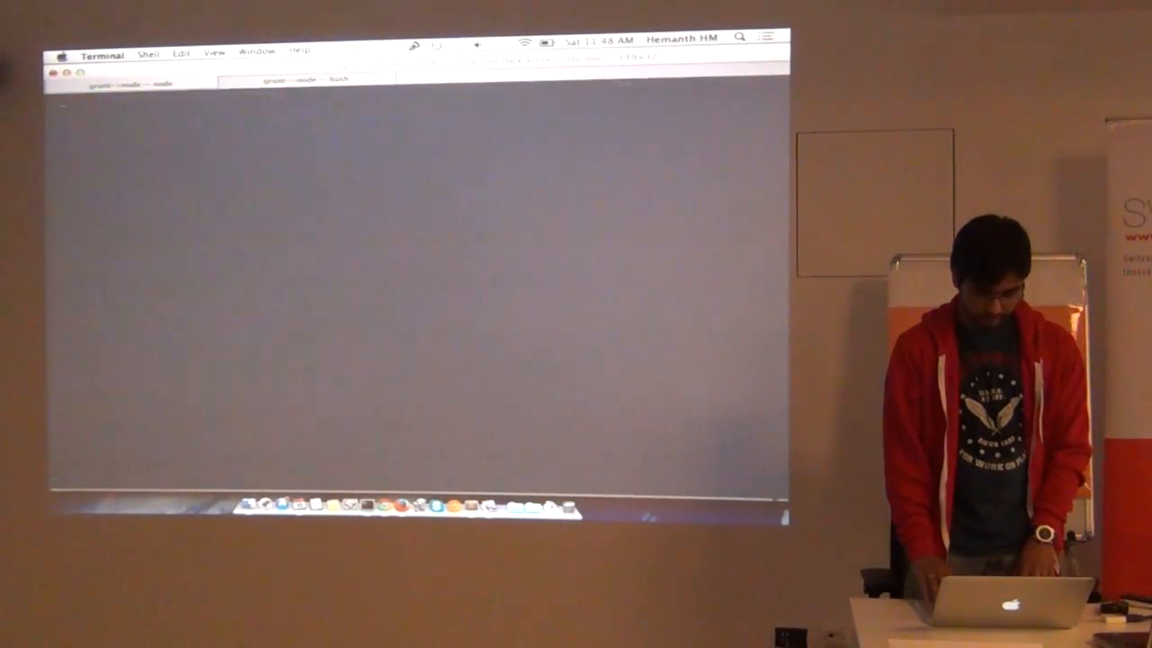
# - Press Return to bring back the running npm install output
pyautogui.press('Return')
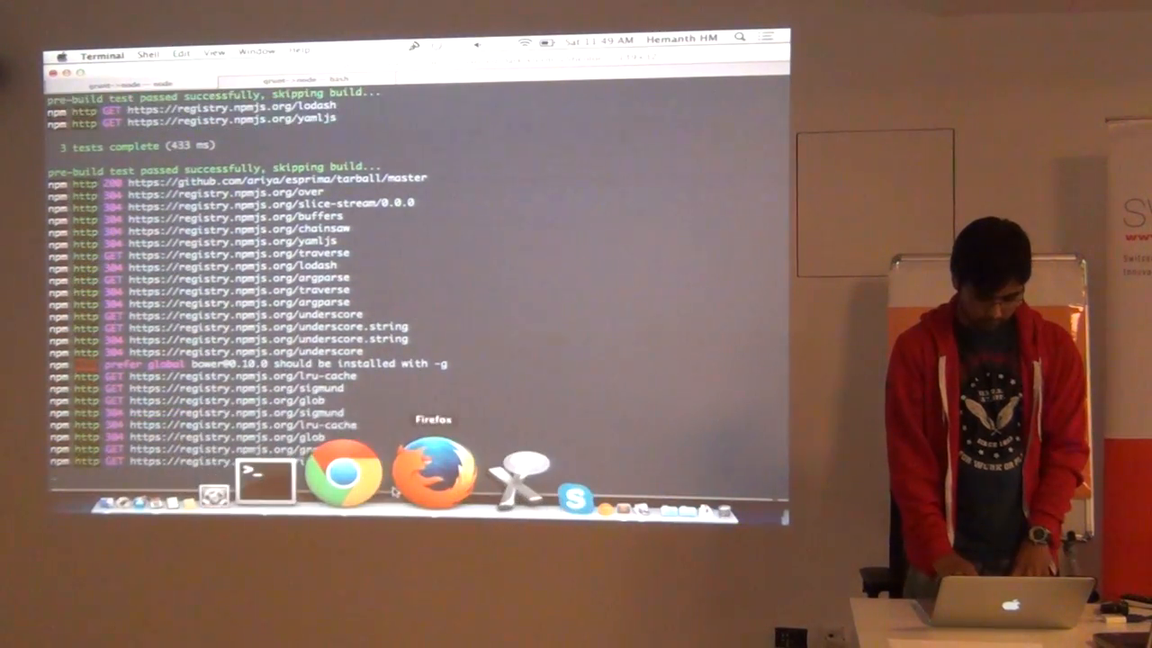
# - Switch to the yeoman.io homepage in Chrome and read through Getting Started, Usage and features
pyautogui.click(344, 473)
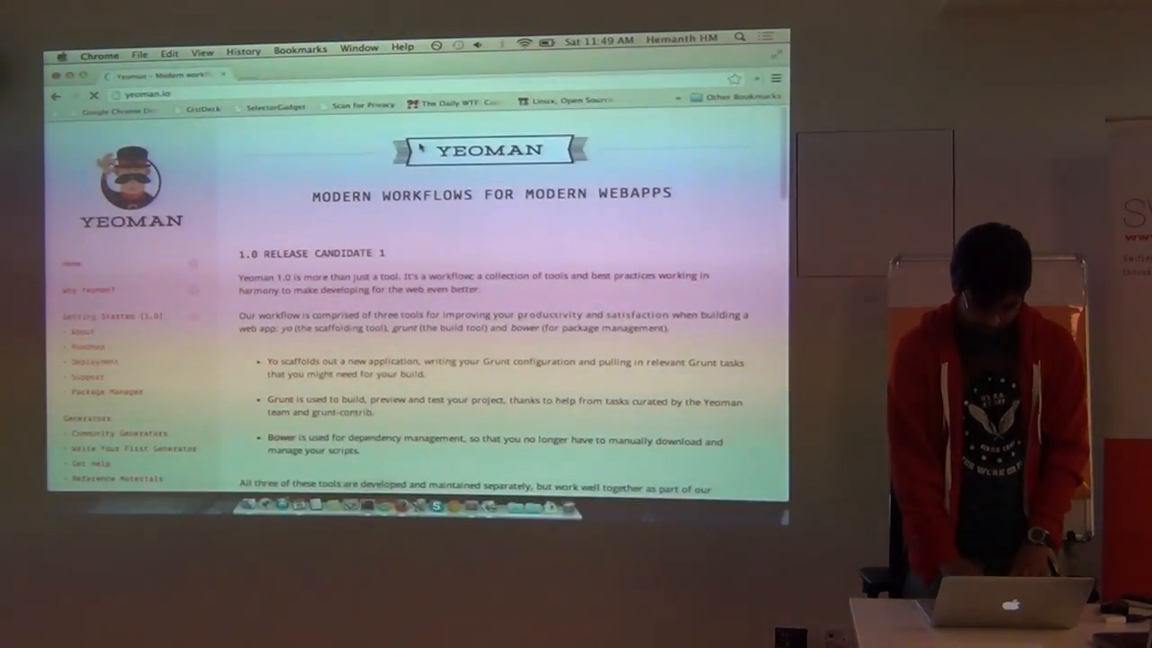
pyautogui.scroll(-3)
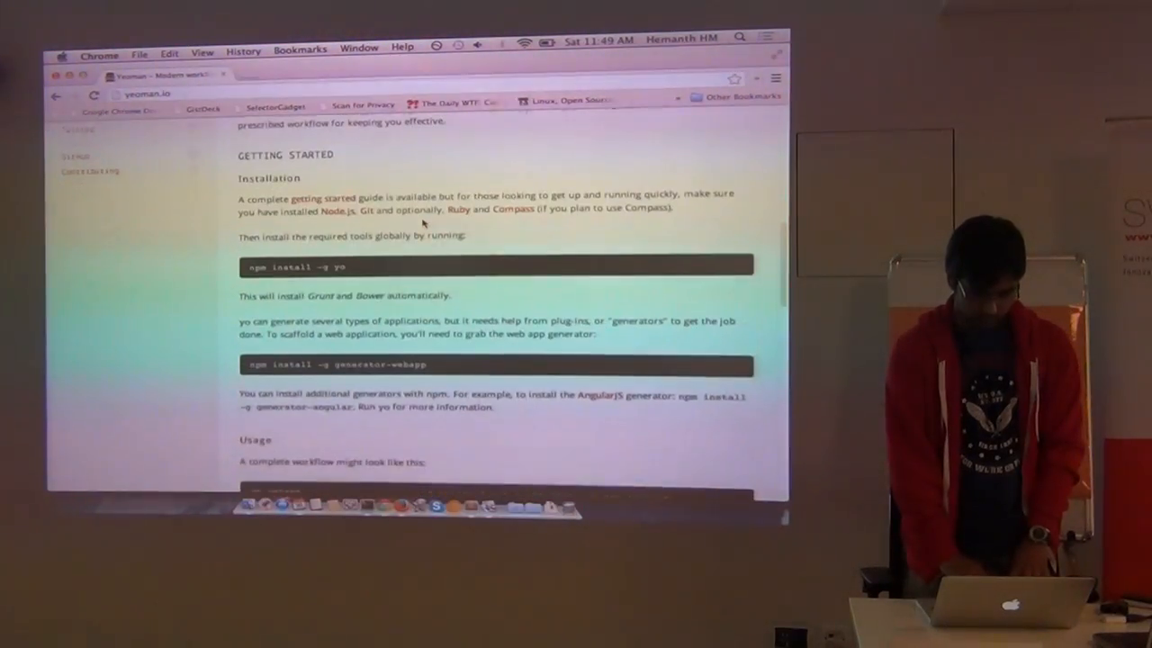
pyautogui.scroll(-3)
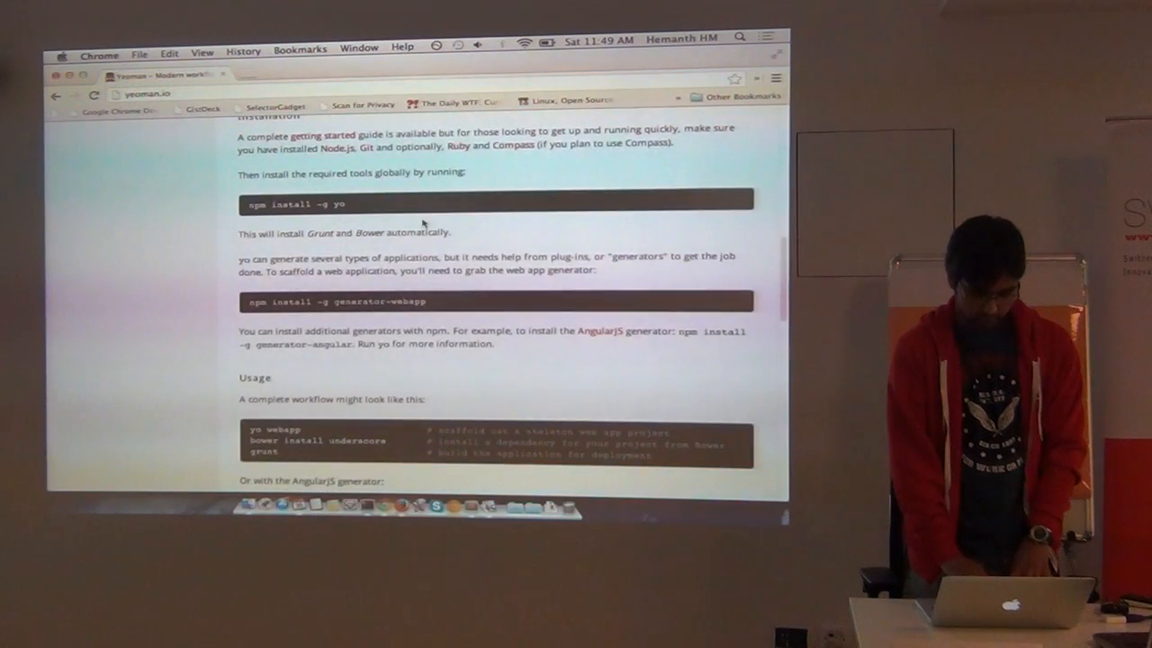
pyautogui.scroll(-3)
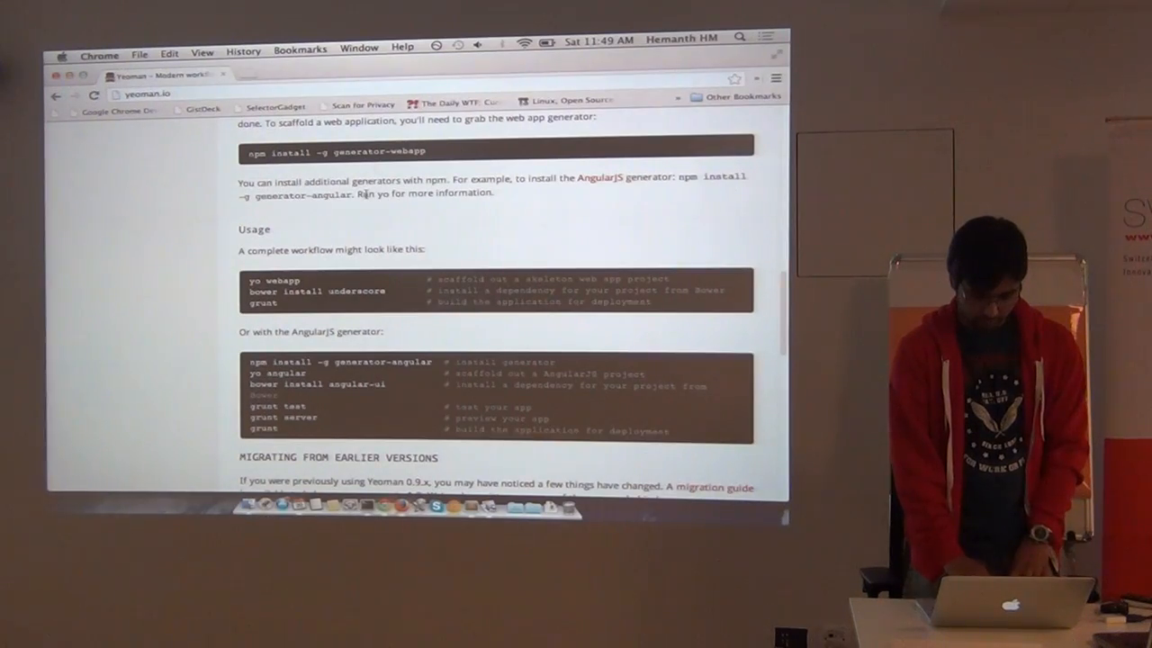
pyautogui.scroll(-3)
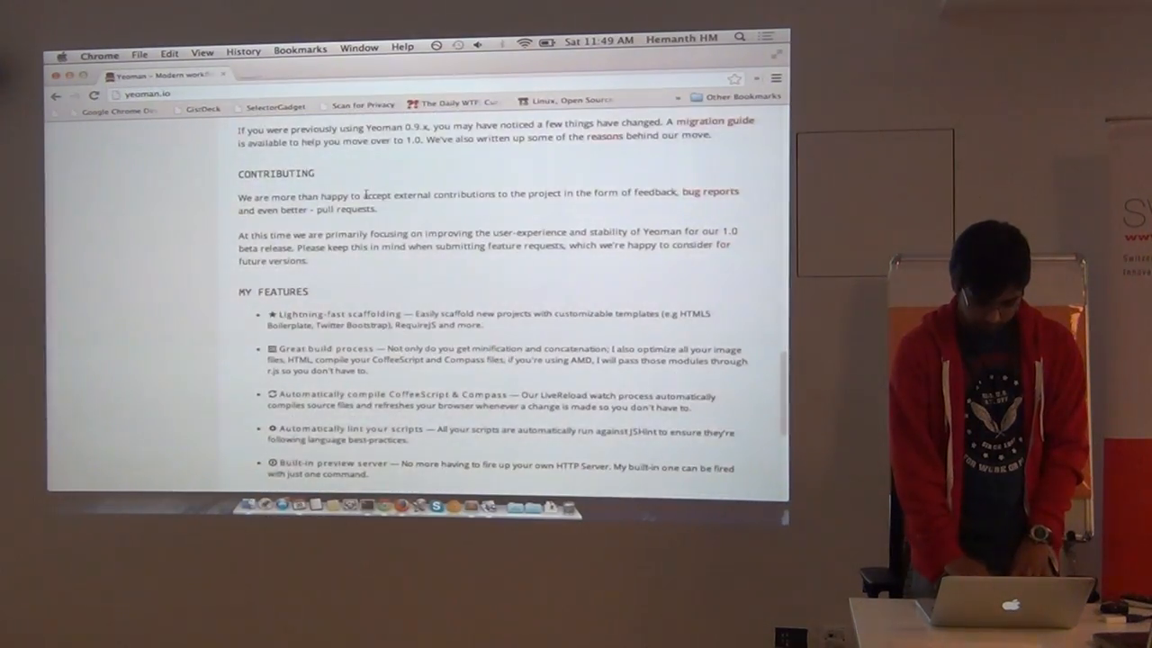
pyautogui.scroll(-3)
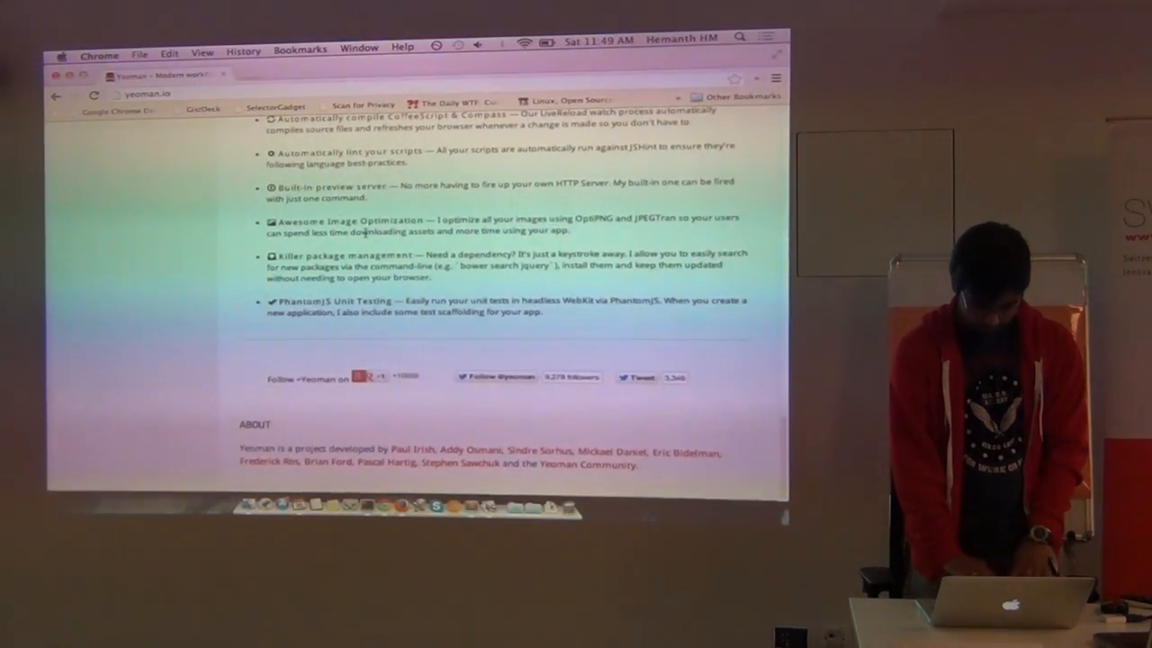
pyautogui.moveTo(360, 463)
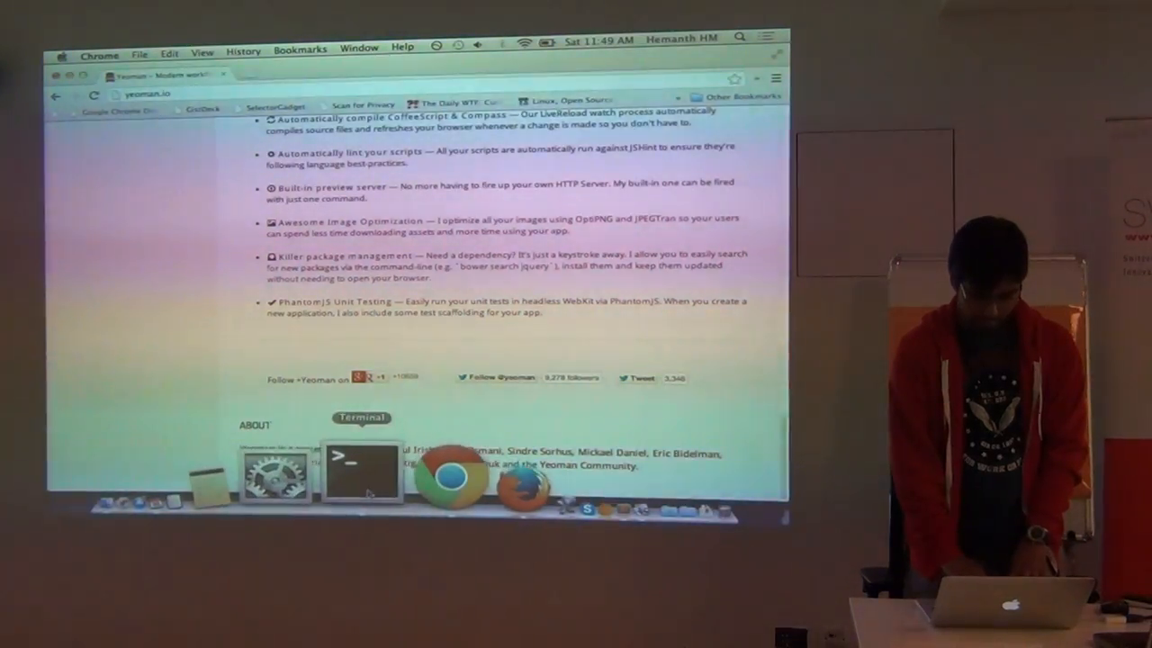
# - Return to Terminal and change into the app/ folder
pyautogui.click(358, 468)
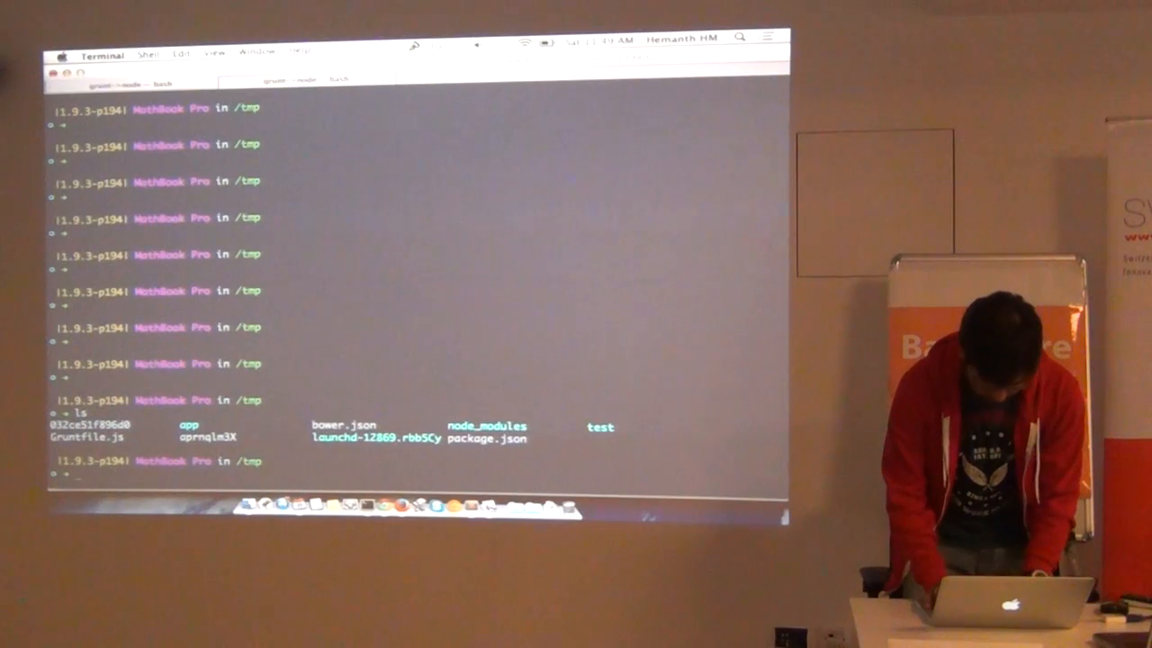
pyautogui.write('cd app/')
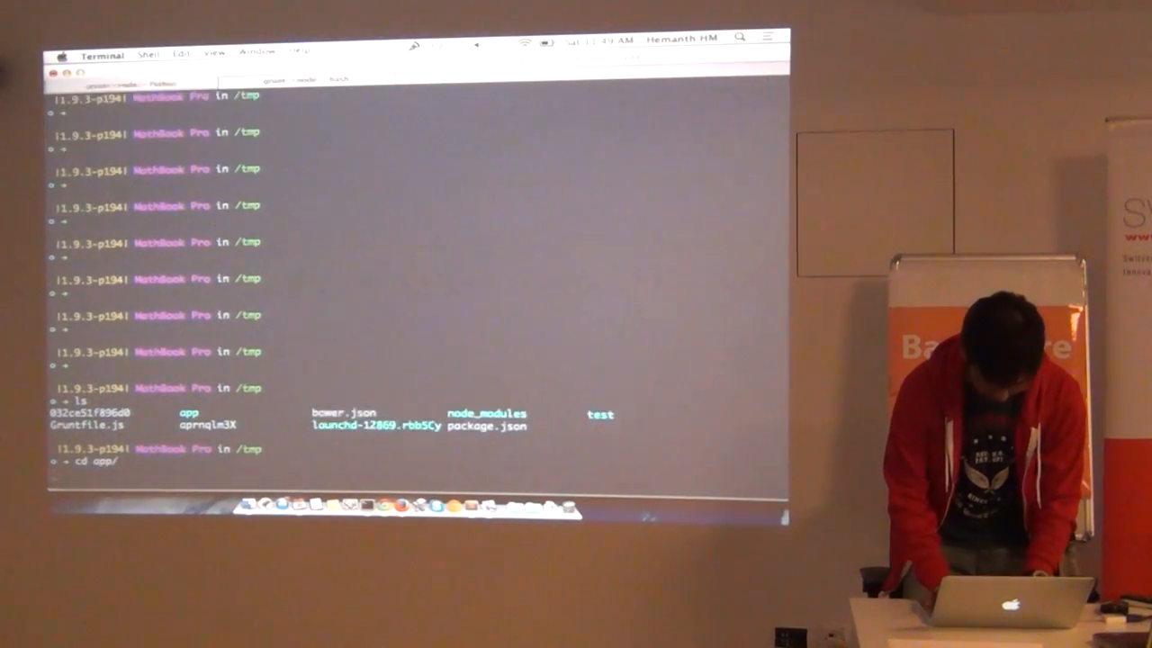
pyautogui.press('Return')
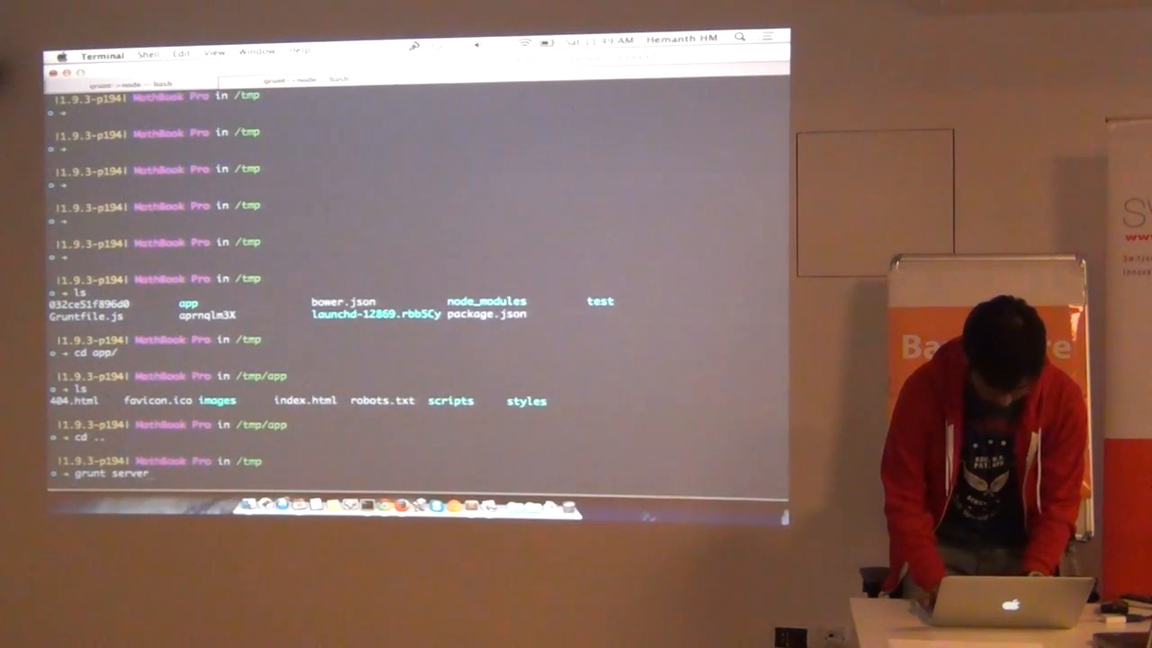
# - Run grunt server, review its bower_components abort warning, and start a new bash shell
pyautogui.press('Return')
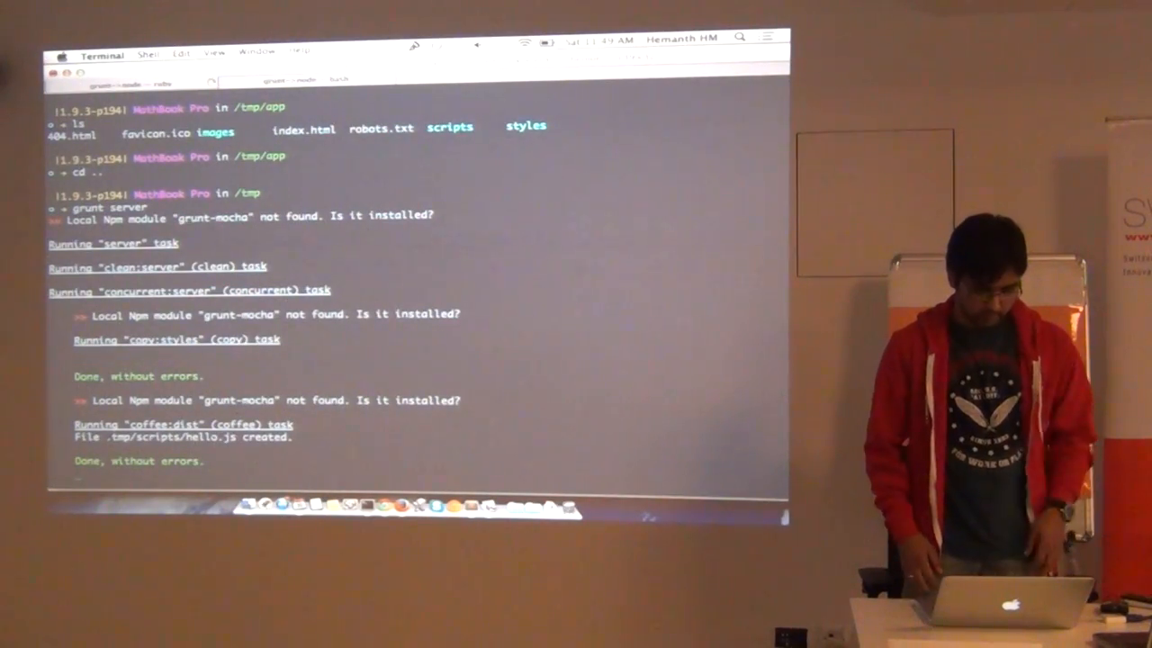
pyautogui.scroll(-3)
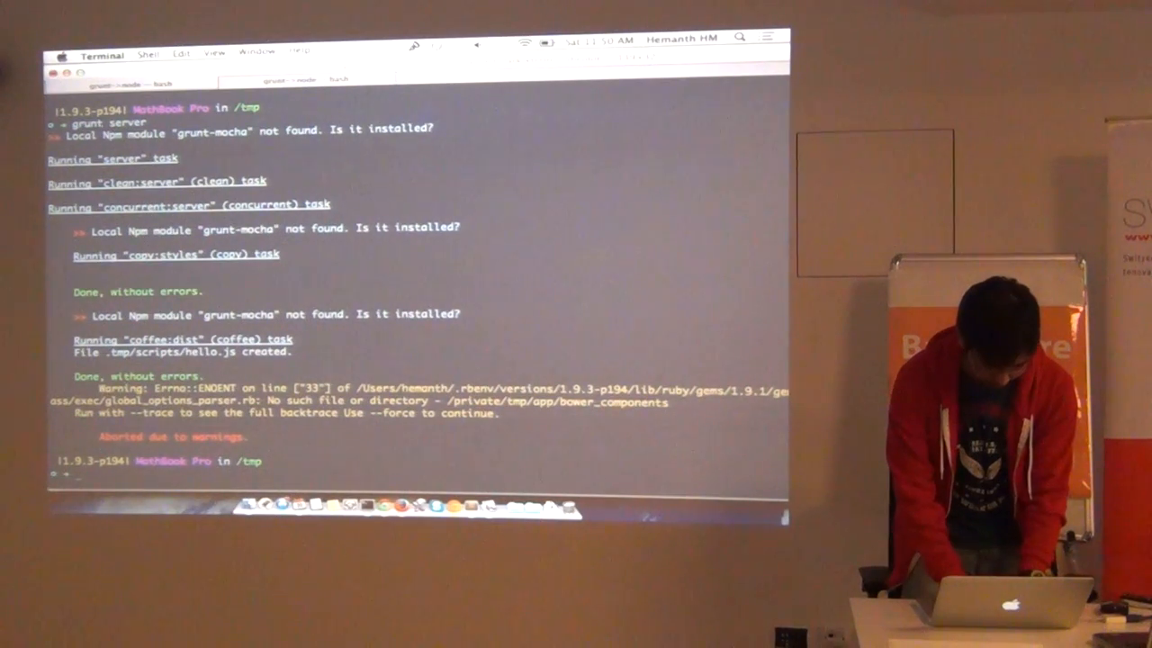
pyautogui.write('bash')
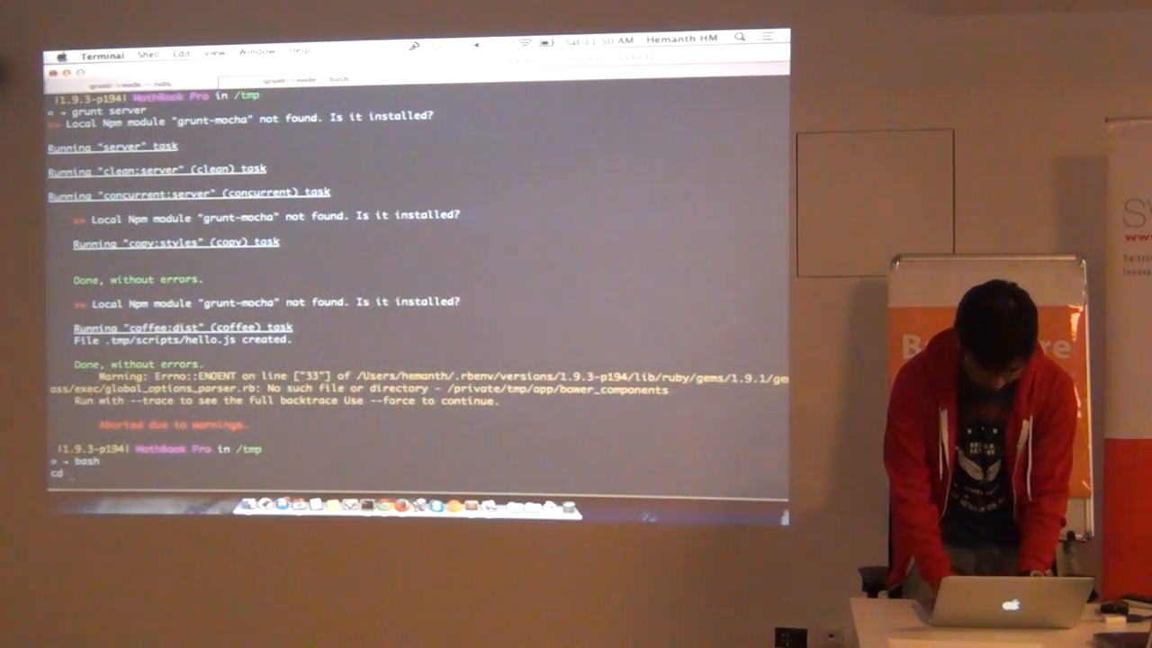
pyautogui.press('Return')
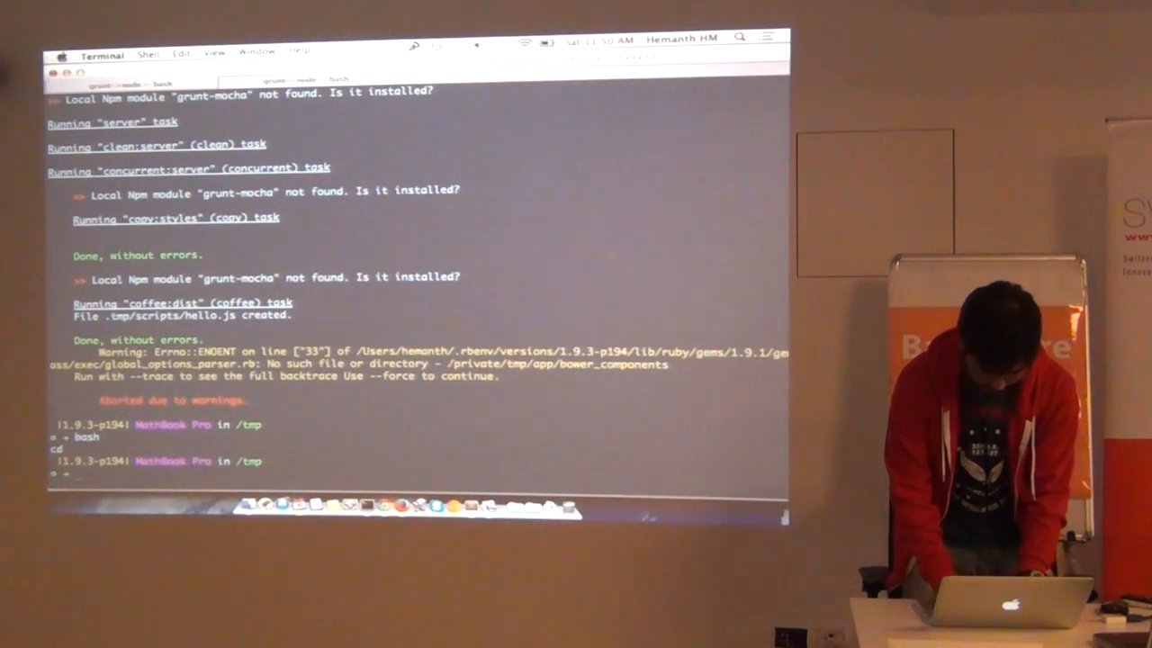
pyautogui.write('mkd')
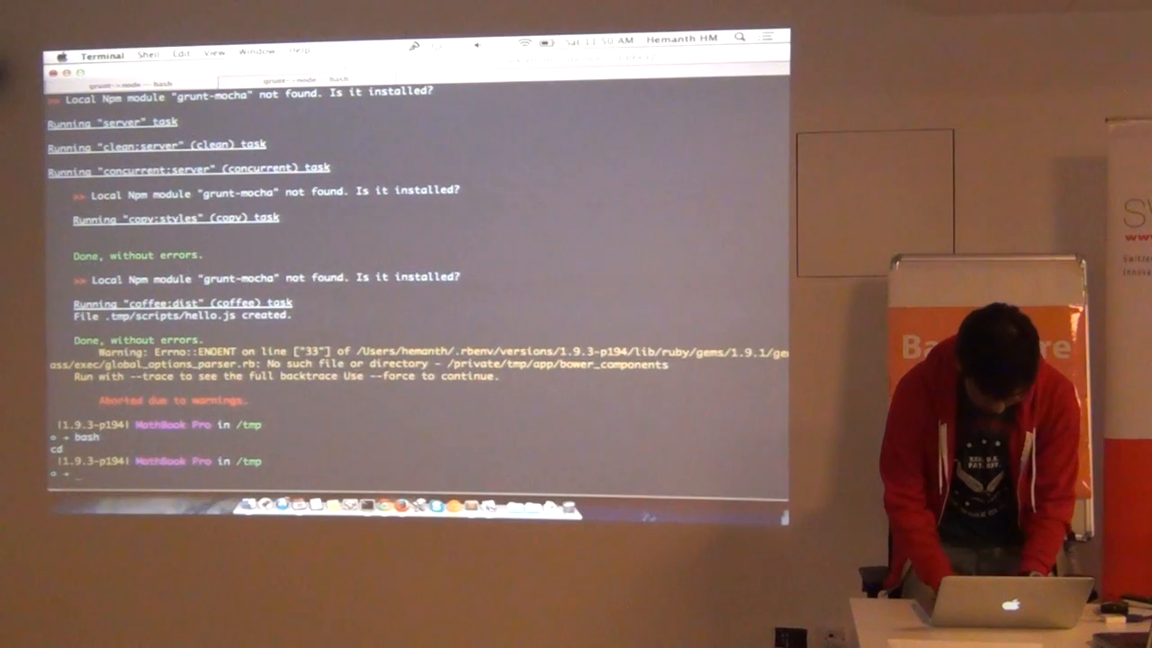
pyautogui.write('yo')
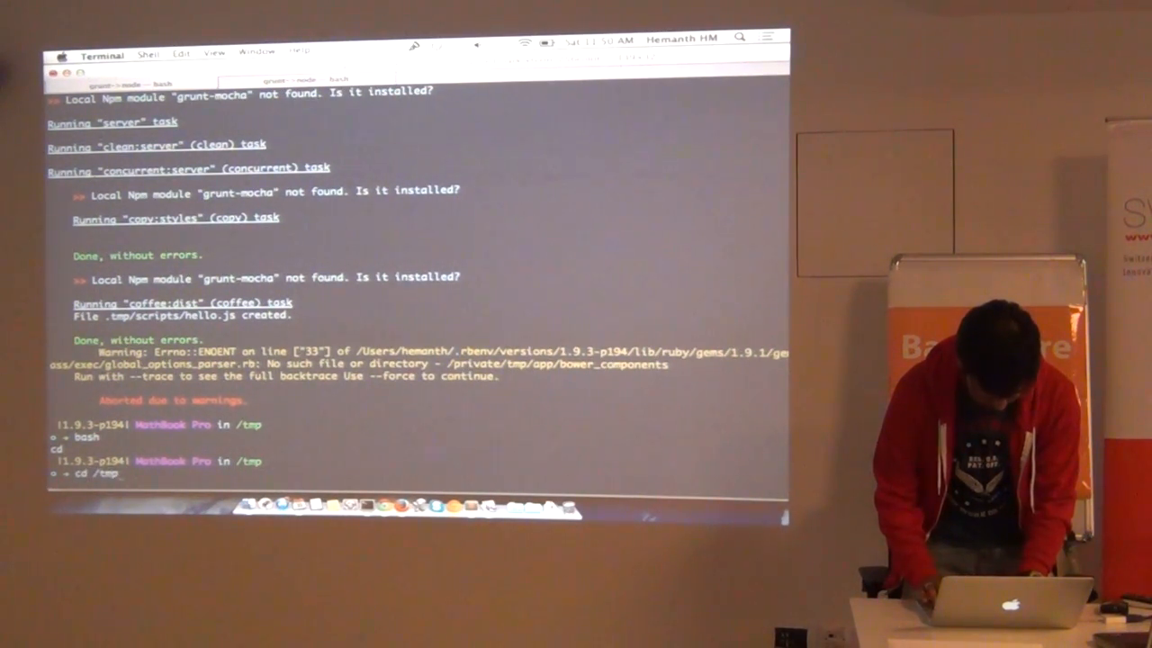
pyautogui.write('m')
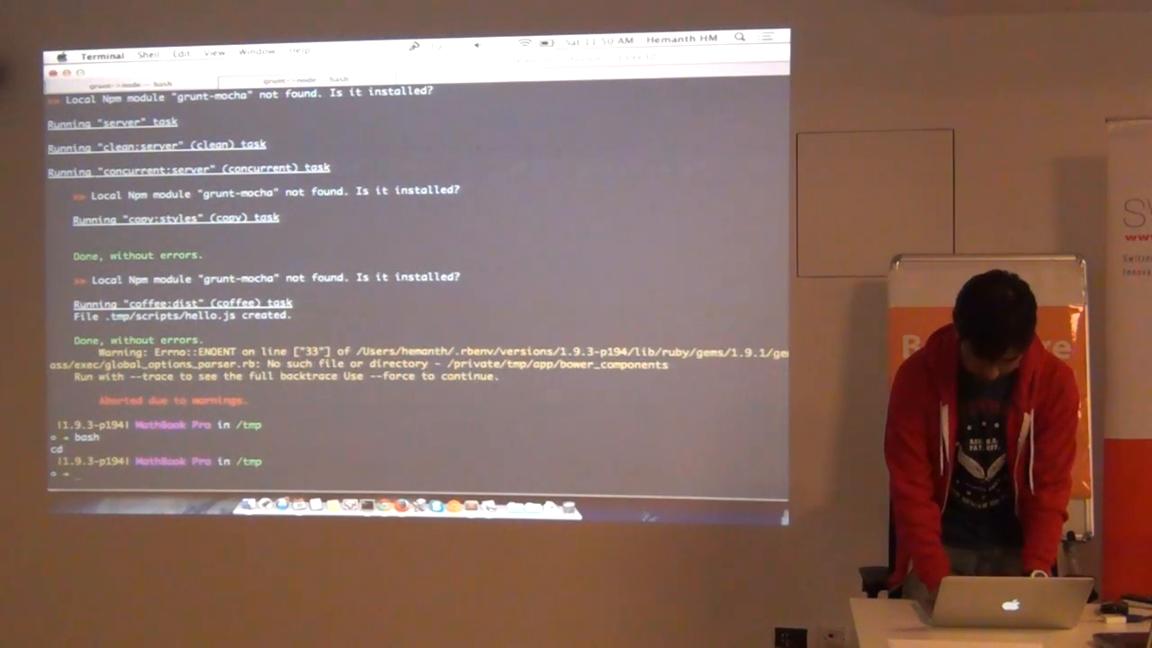
# - Create the webapp folder, rerun grunt server, and type the forced rerun command
pyautogui.write('mkdir webapp')
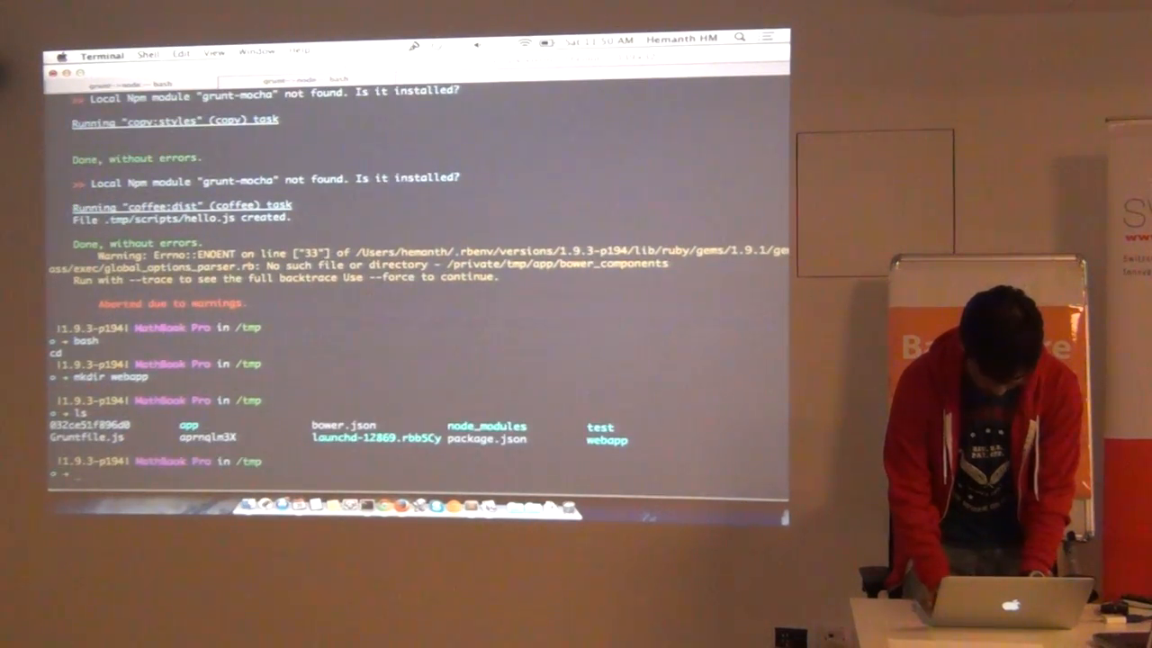
pyautogui.write('grunt server')
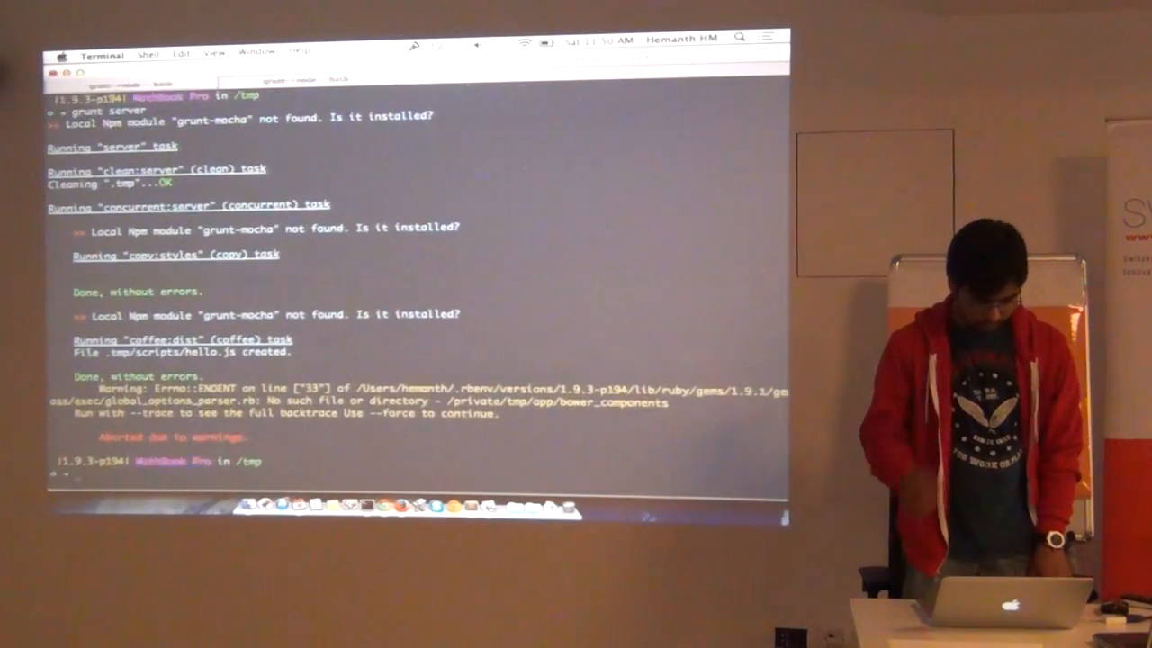
pyautogui.write('bash')
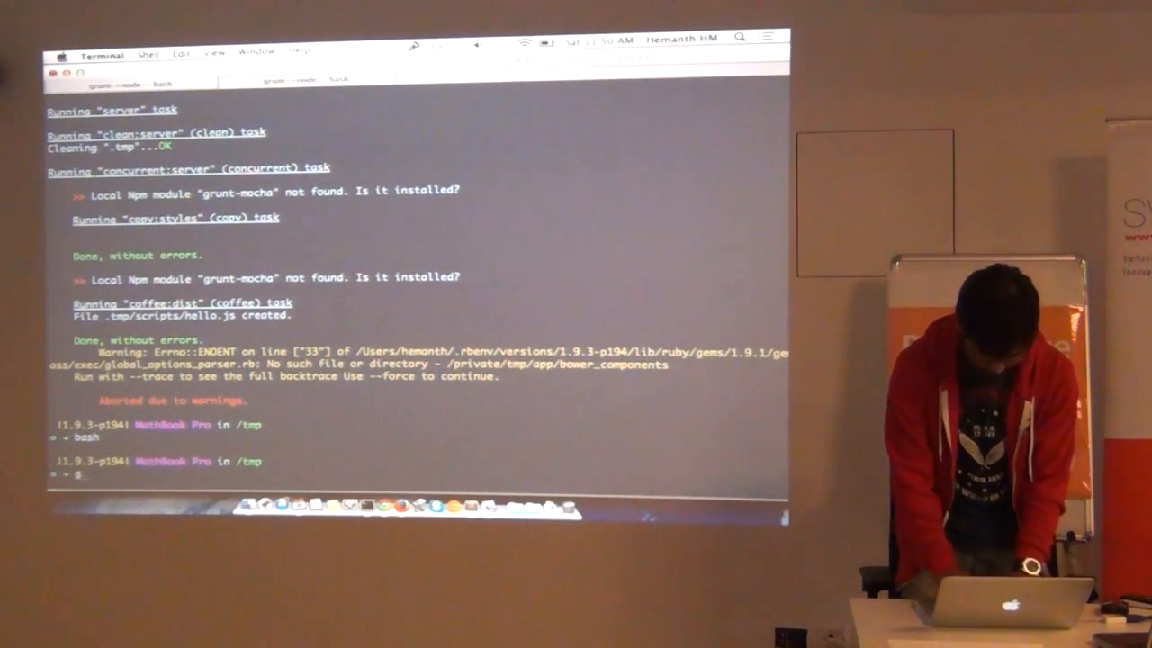
pyautogui.write('runt server --f')
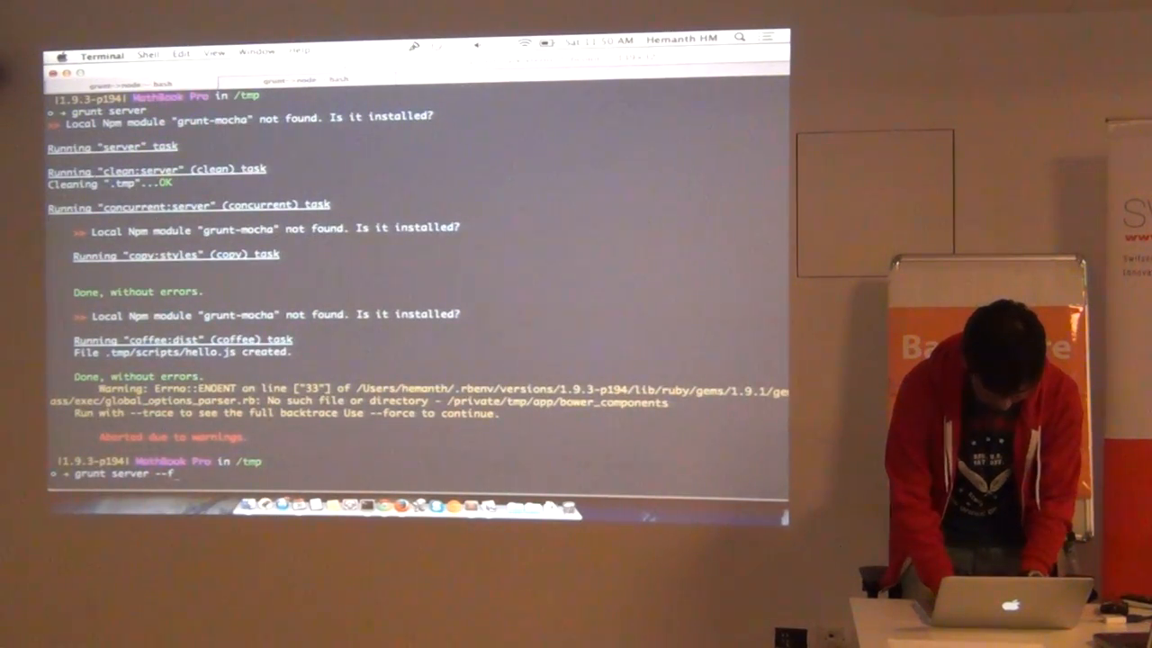
# - Run grunt server --force, then start a cd command in a new tab
pyautogui.press('Return')
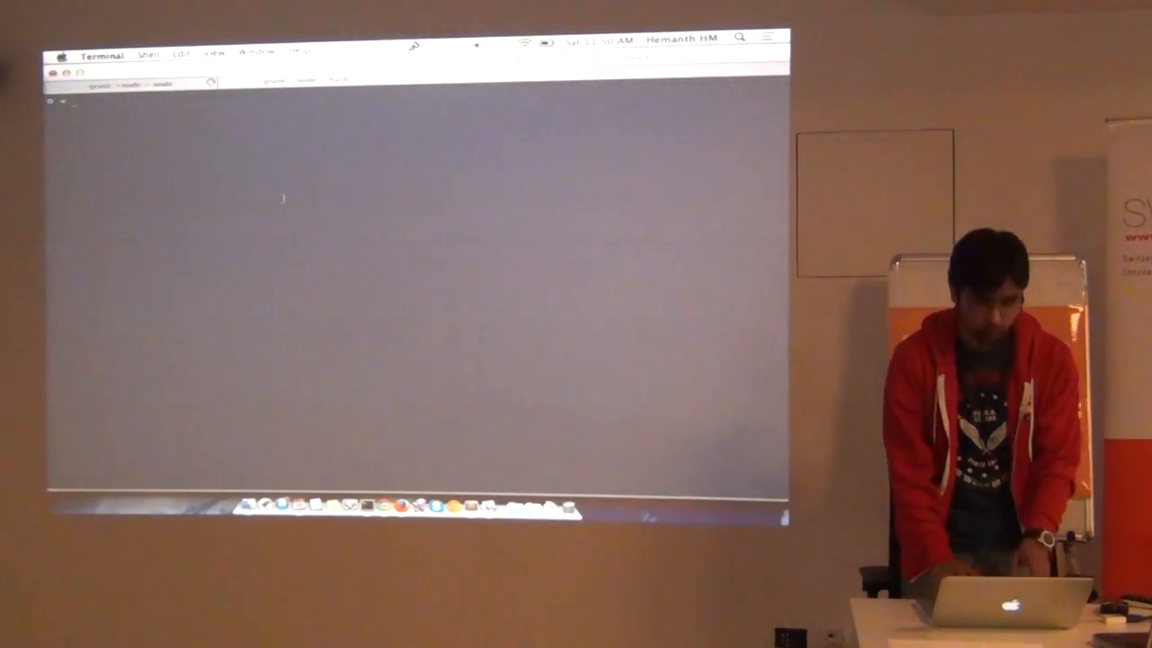
pyautogui.write('cd /tmp/webapp/')
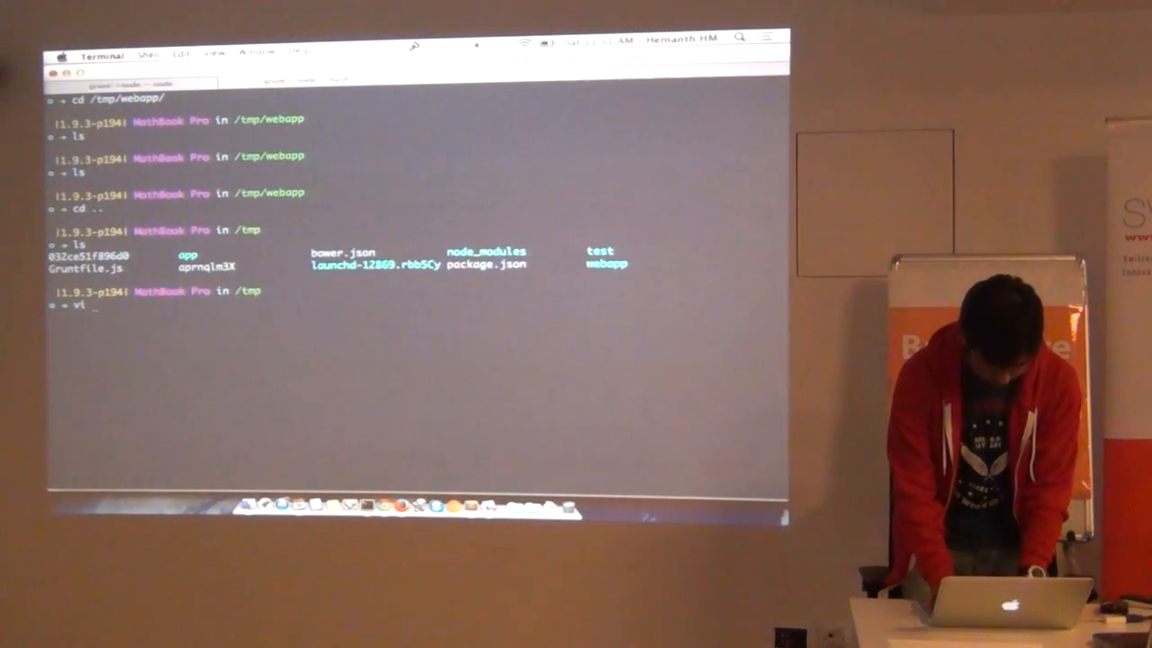
# - Add a 'BangaloreJS' h2 heading to index.html in vim, shown live in Chrome
pyautogui.press('Return')
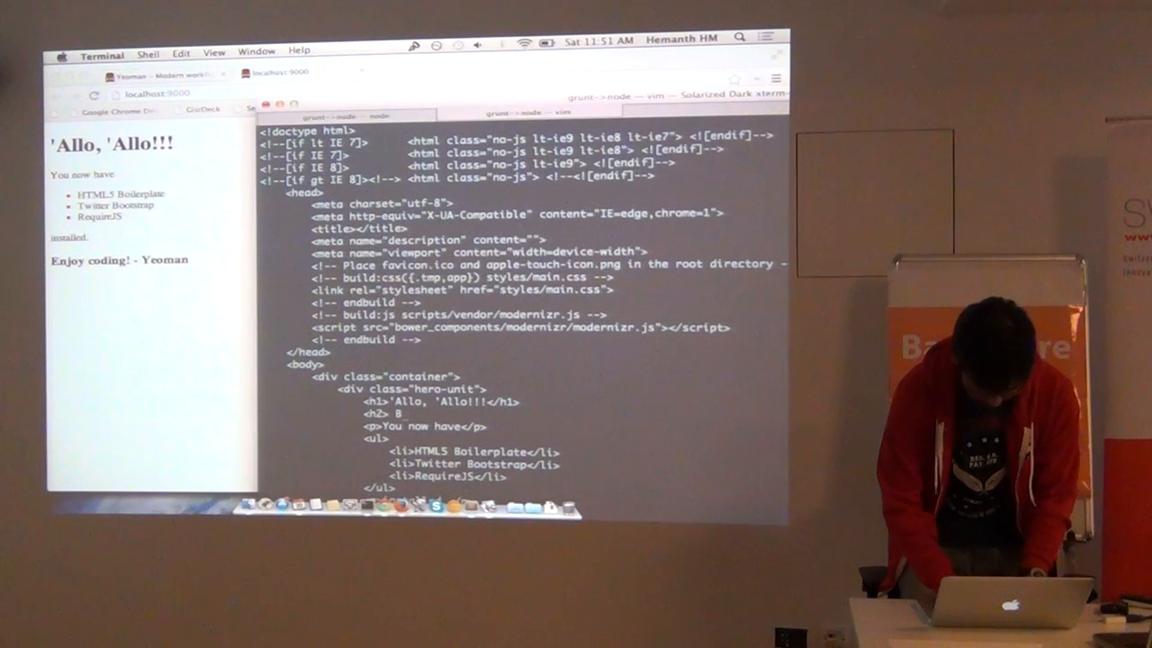
pyautogui.write('angalore')
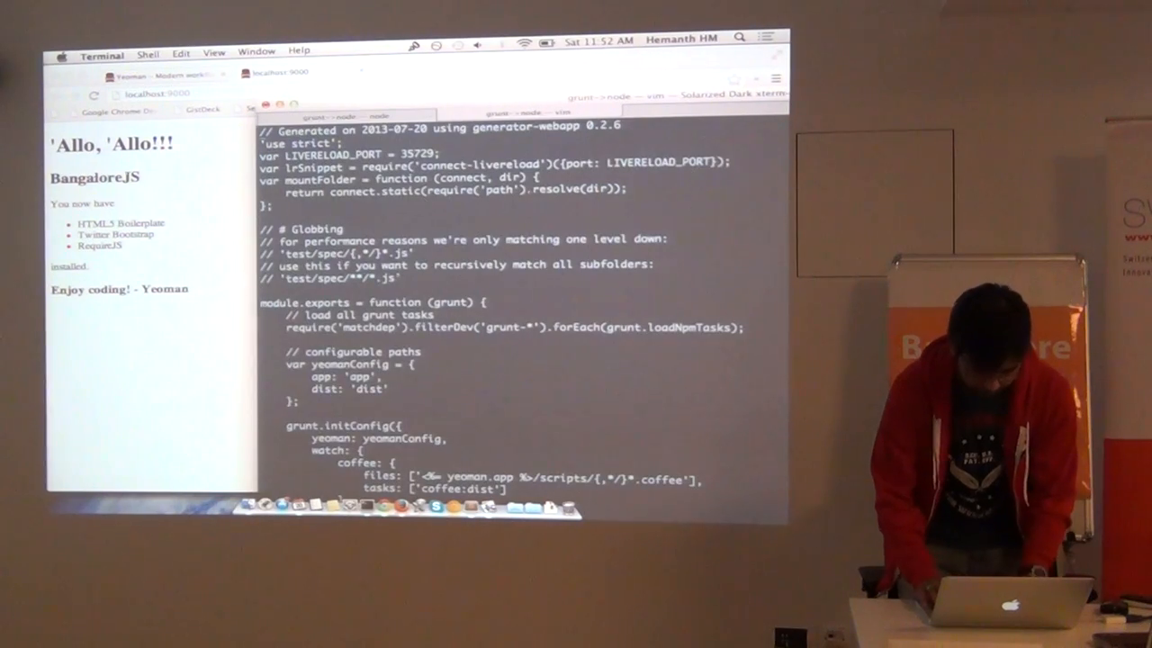
# - Scroll through Gruntfile.js, then run 'grunt --help', which fails with a missing node error
pyautogui.scroll(-3)
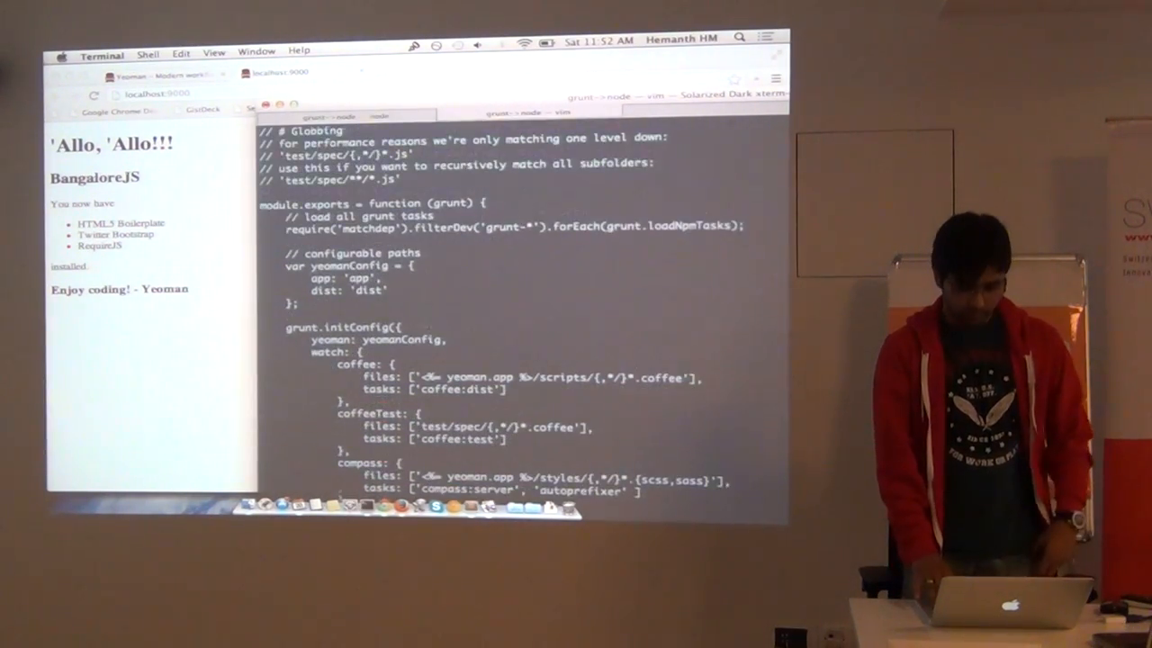
pyautogui.scroll(-3)
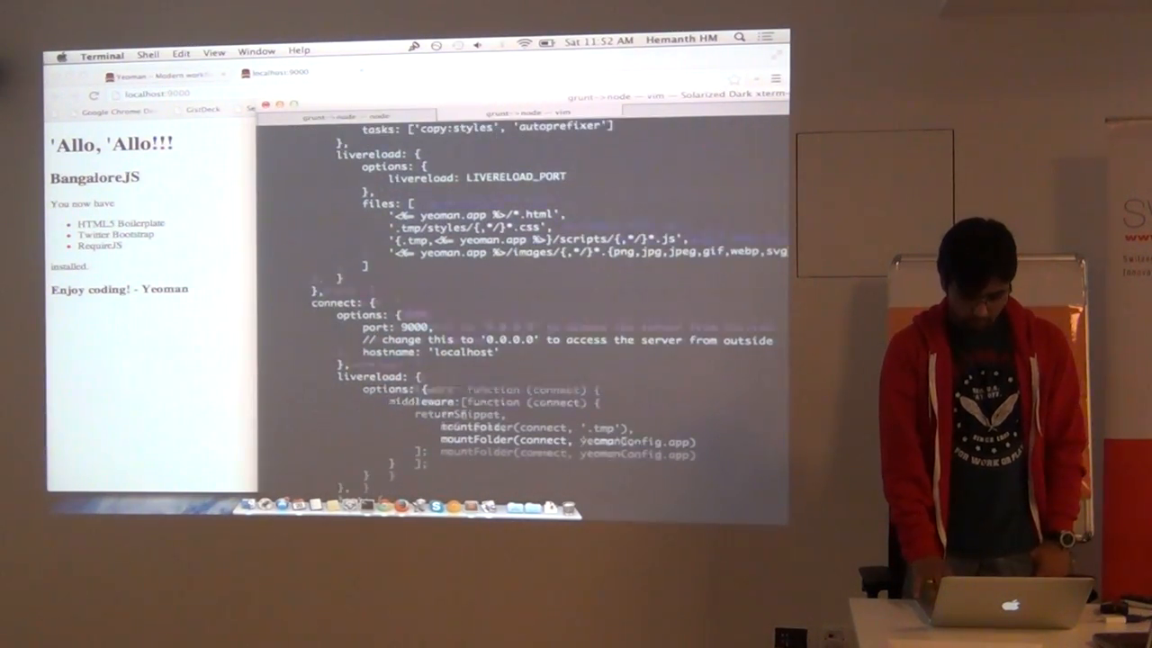
pyautogui.scroll(-3)
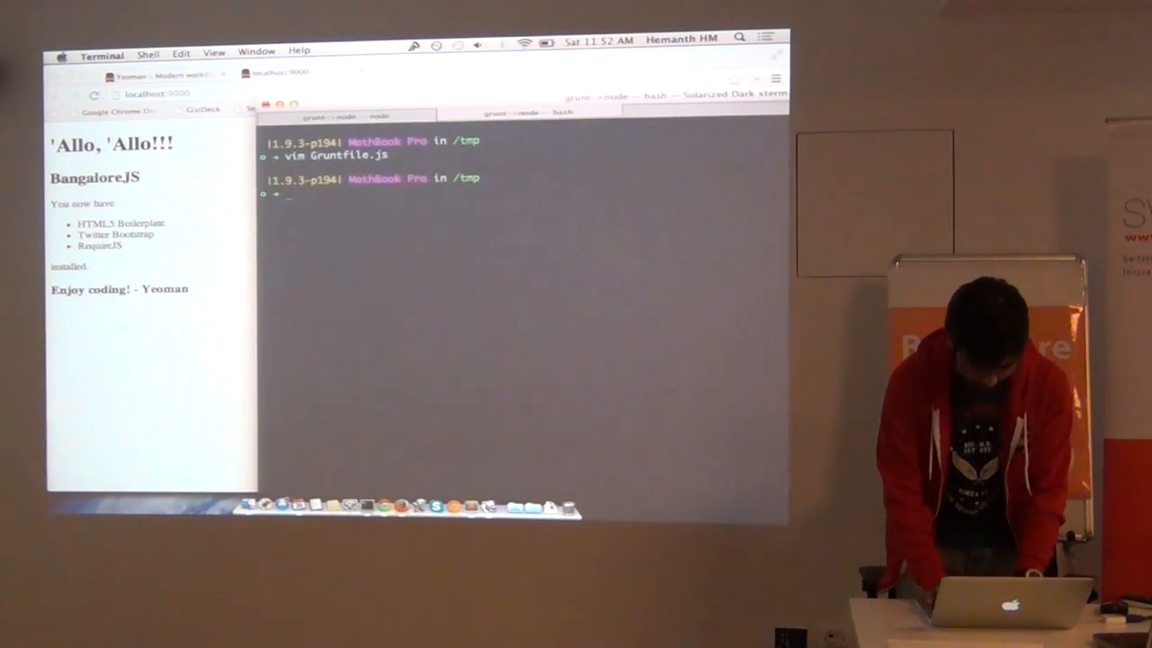
pyautogui.write('grunt --help')
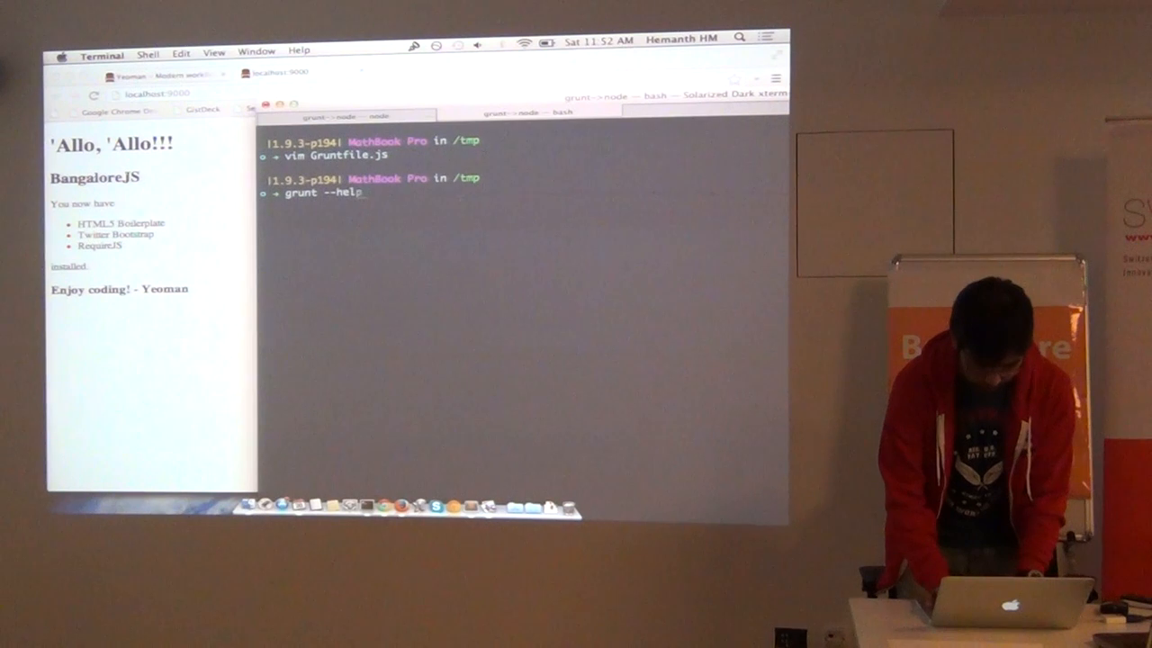
pyautogui.press('Return')
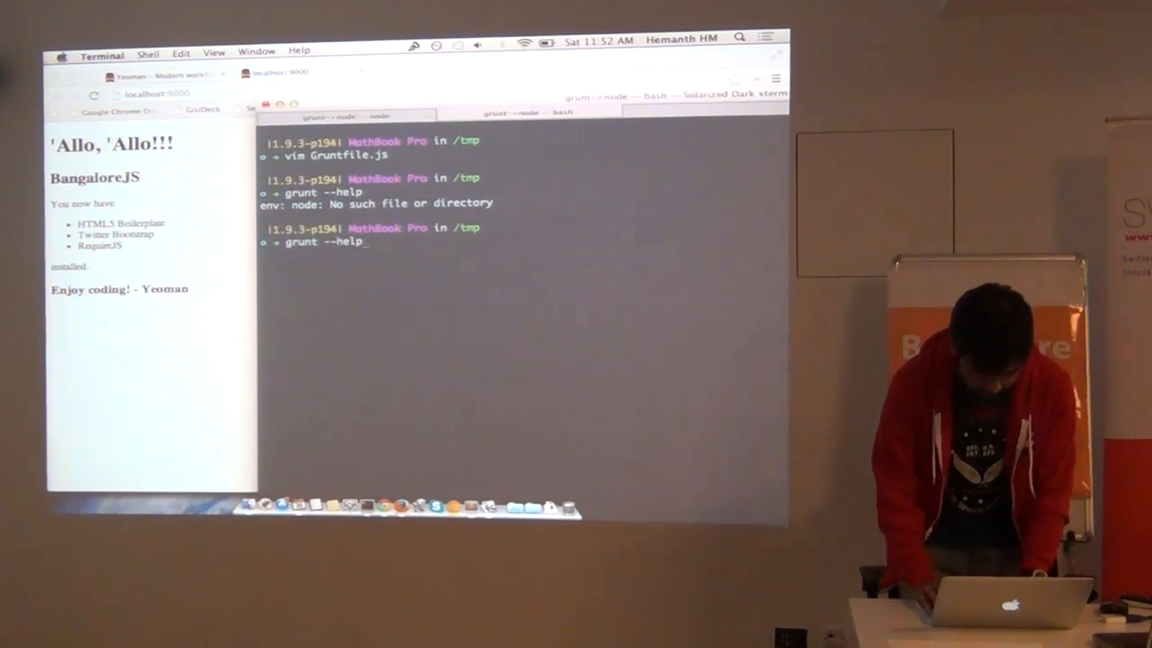